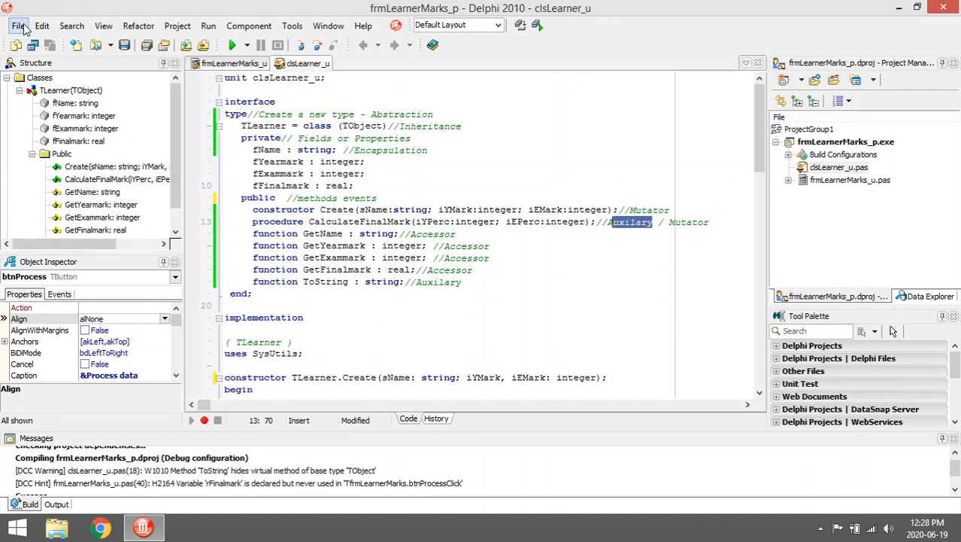
Glance at the File menu without choosing anything, then scroll to the form unit's clsLearner_u uses clause
click(18, 25)
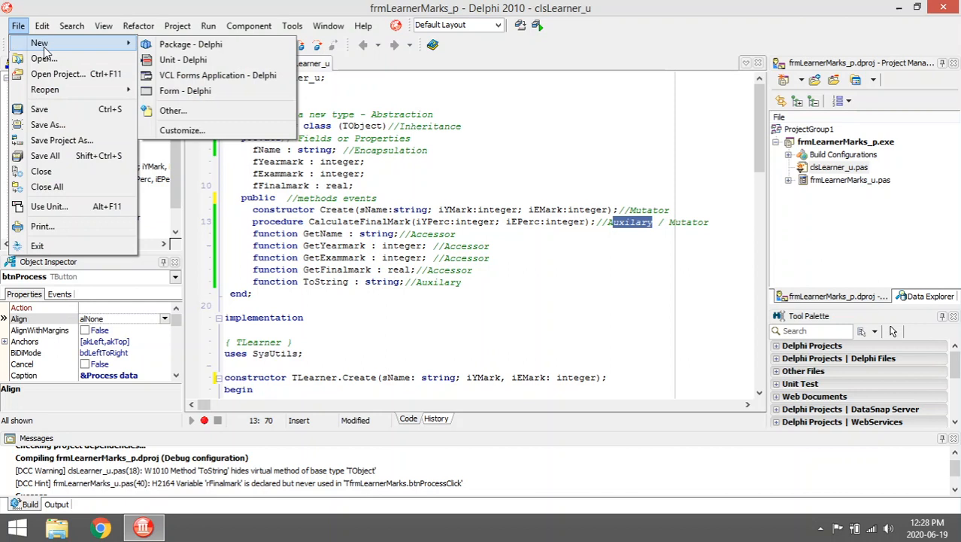
click(449, 162)
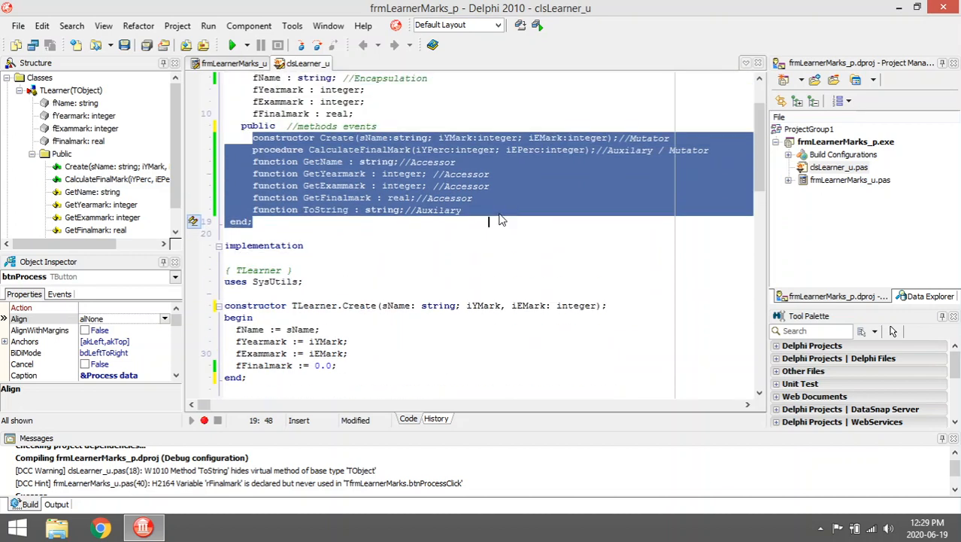
scroll(down, 3)
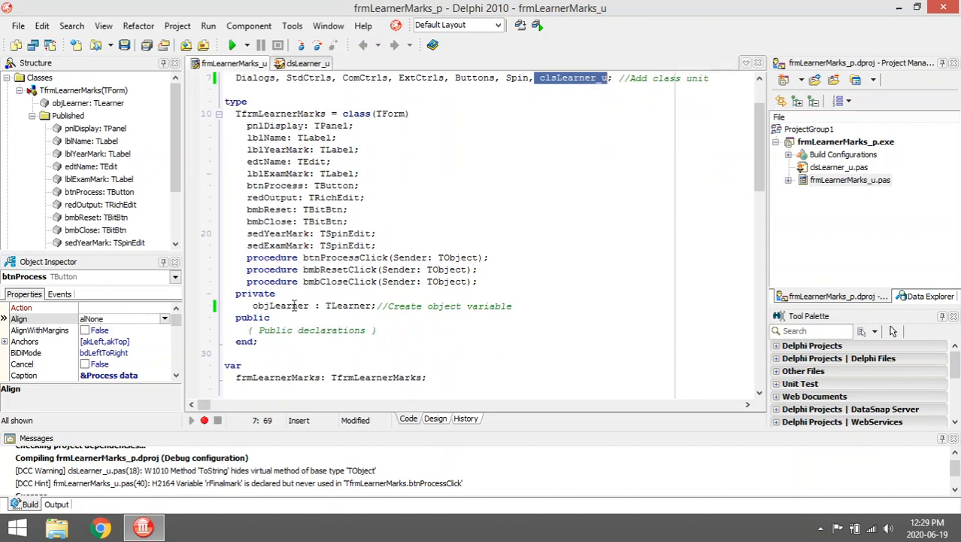
double_click(280, 305)
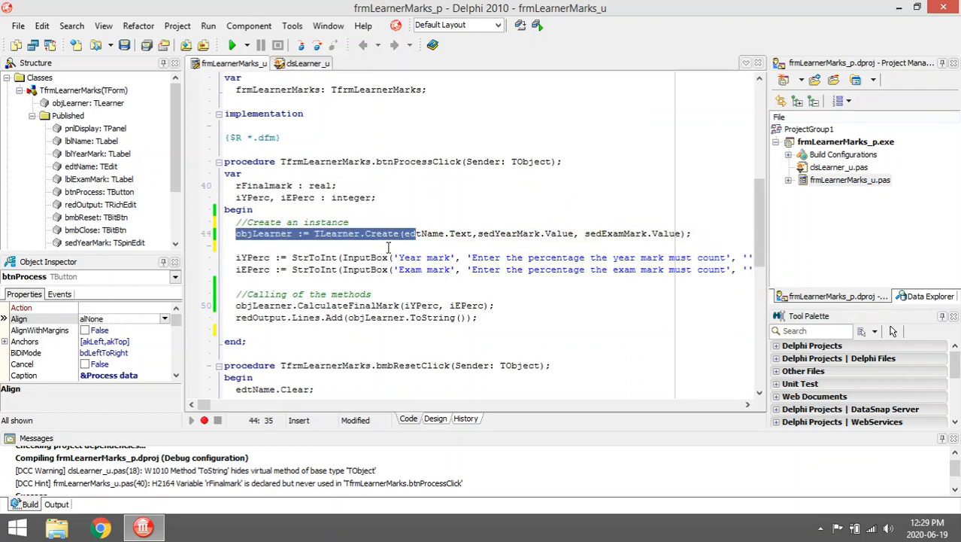
mouse_move(410, 239)
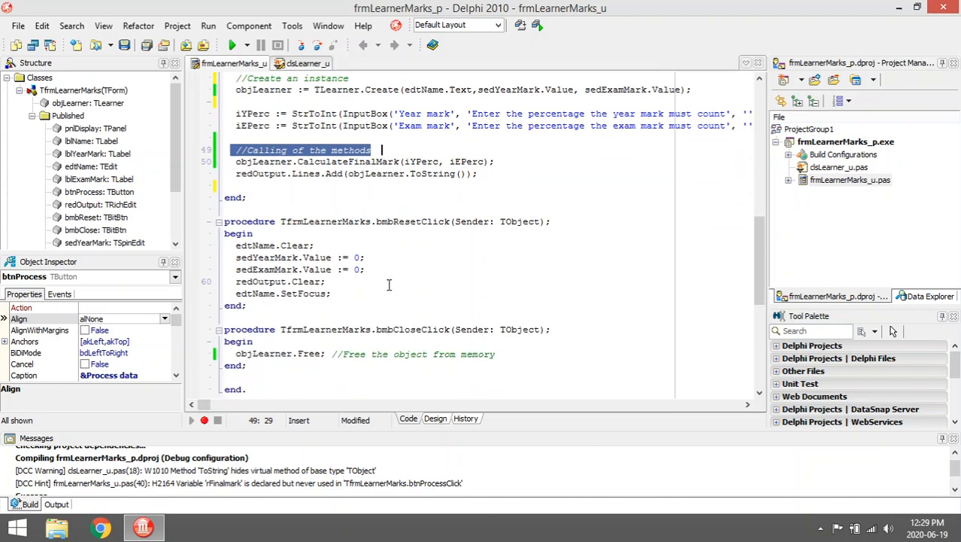
mouse_move(464, 173)
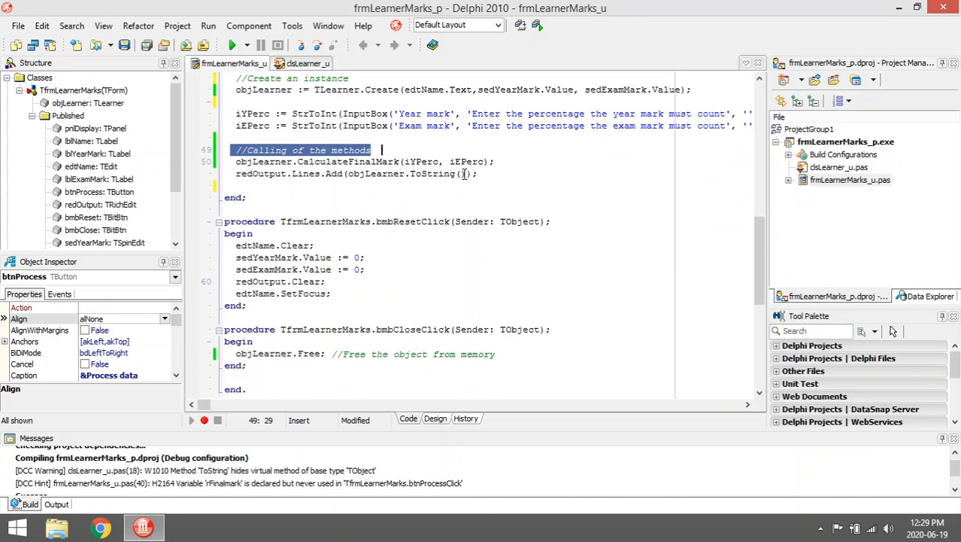
double_click(434, 174)
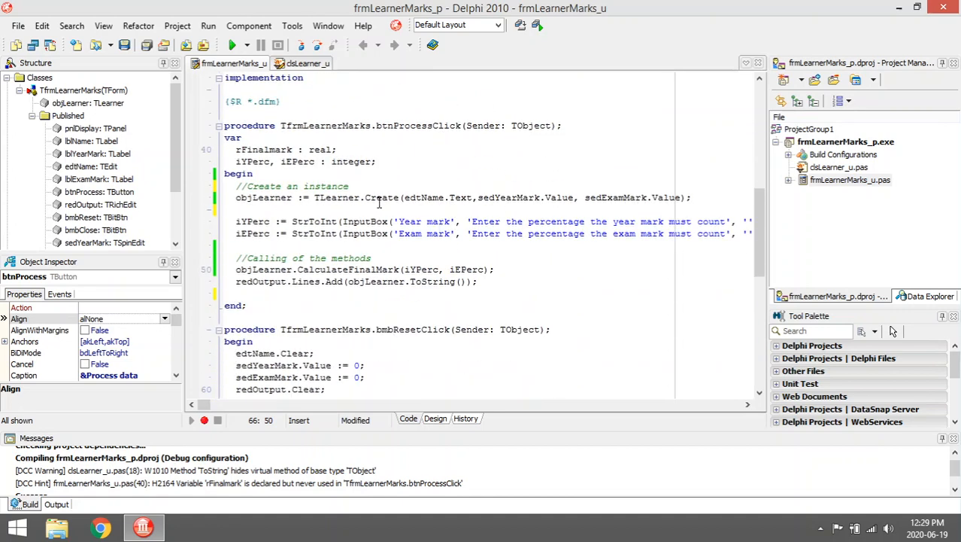
Rename Create to start in the btnProcessClick call and TLearner's constructor declaration and implementation
click(389, 197)
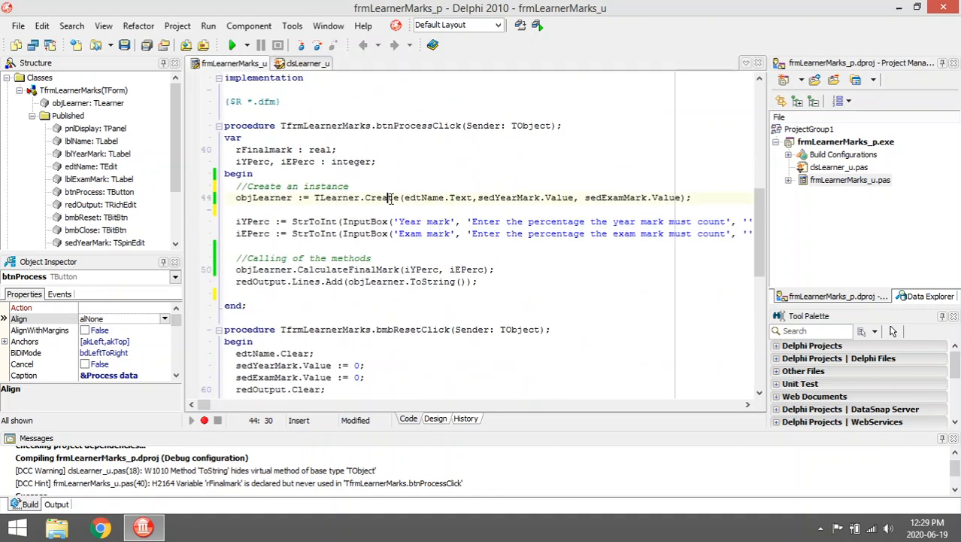
click(307, 63)
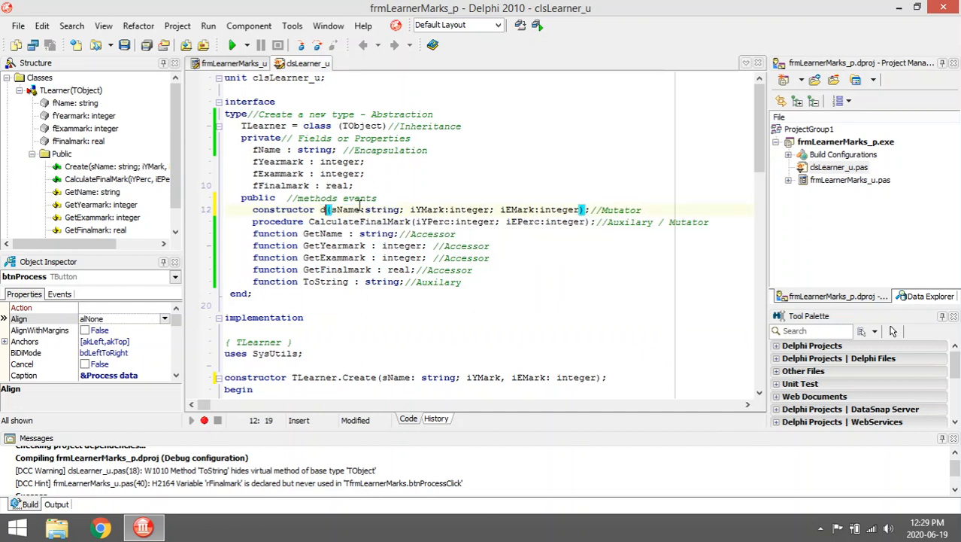
text(start(edtName.Text,sedYearMark.Value, sedExamMark.Value);)
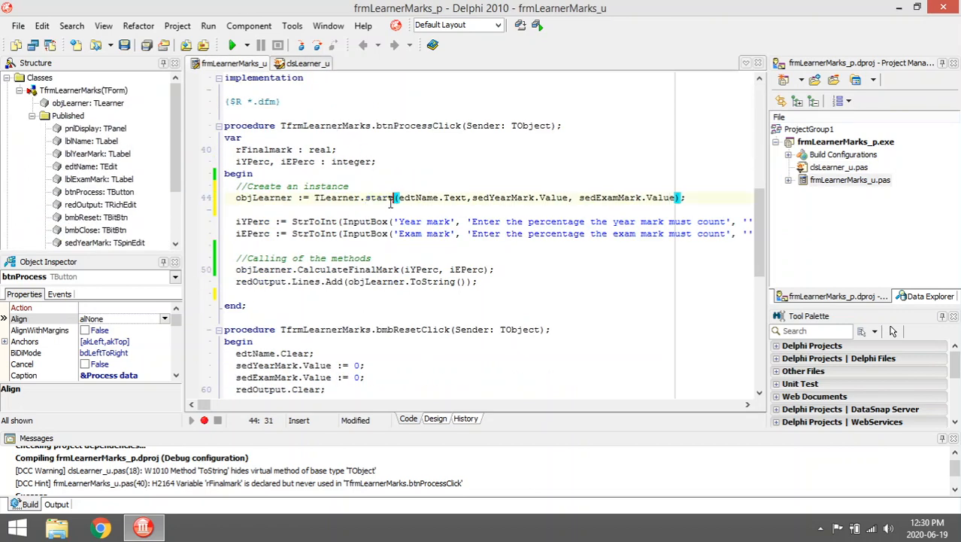
click(305, 63)
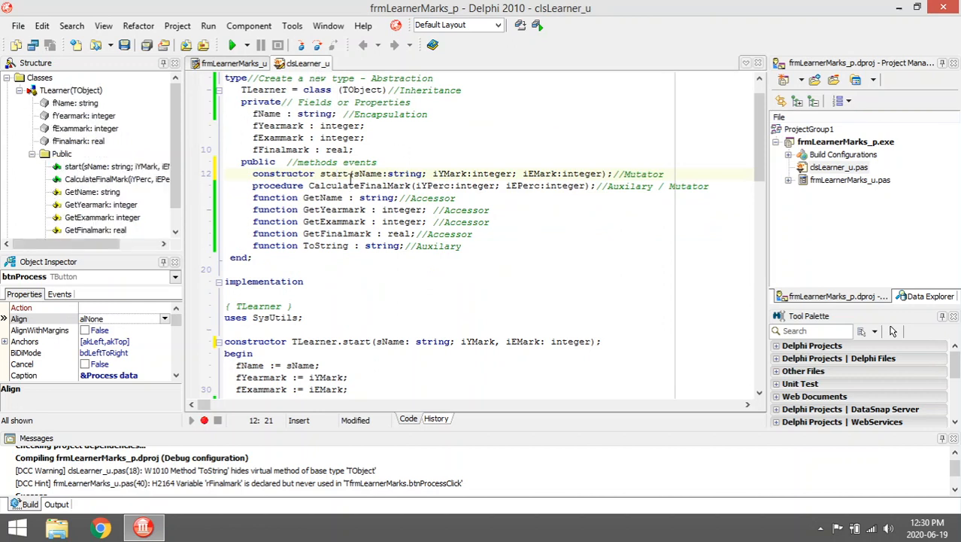
double_click(332, 173)
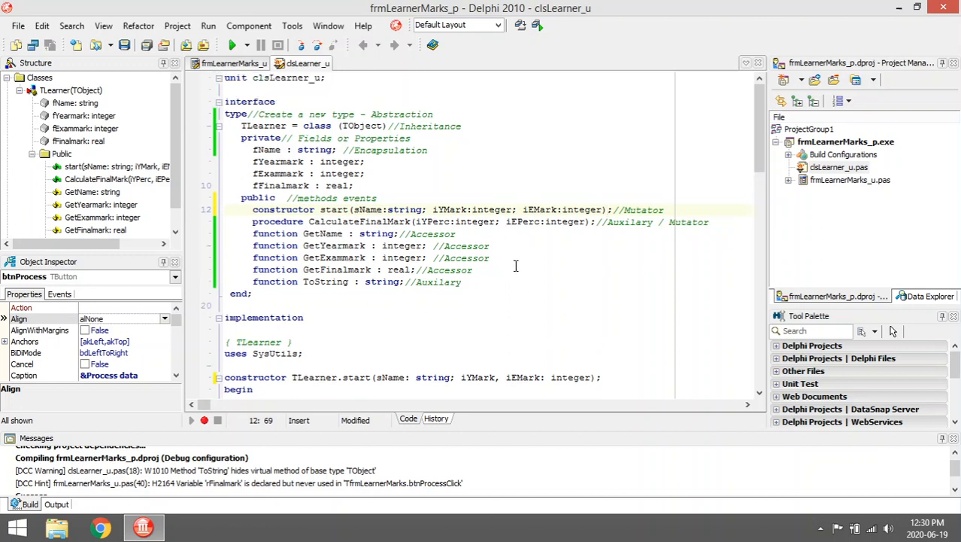
double_click(401, 113)
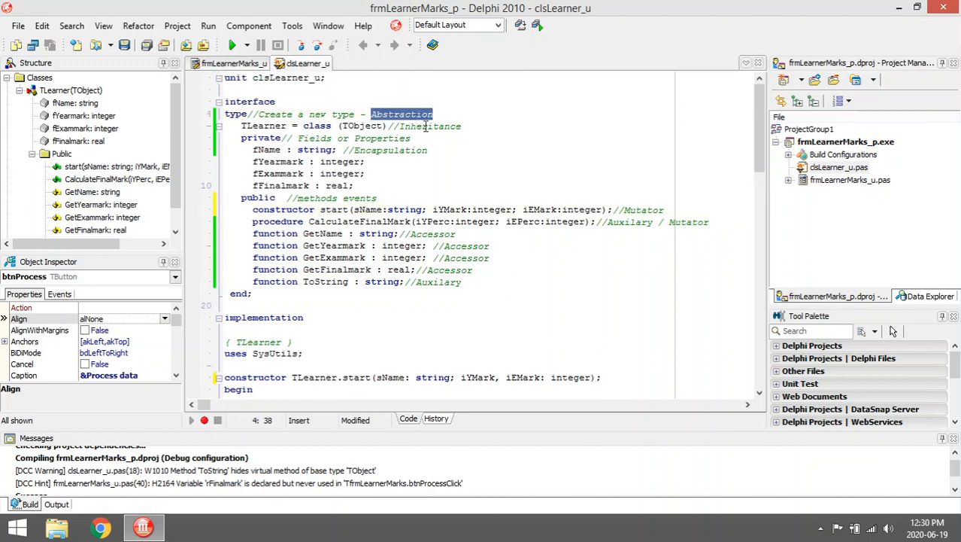
double_click(362, 126)
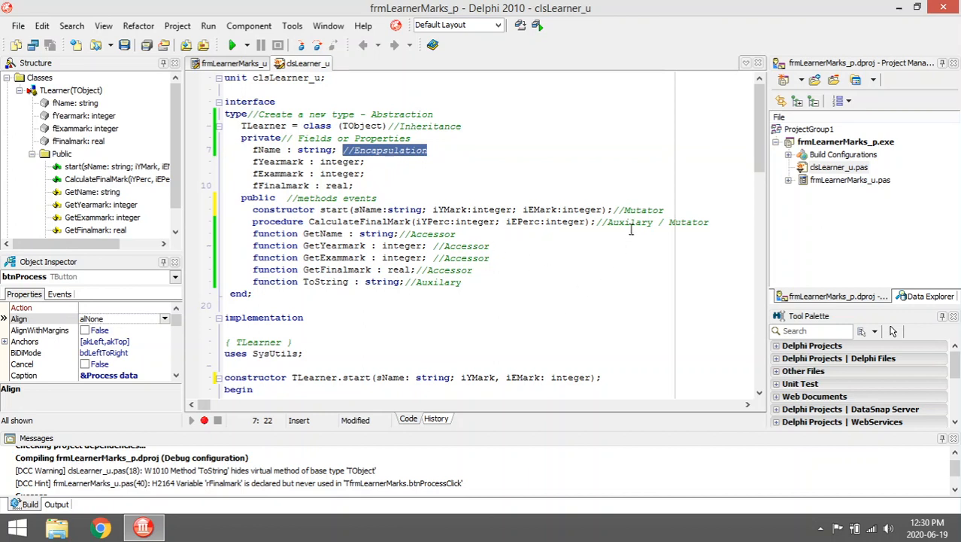
double_click(643, 210)
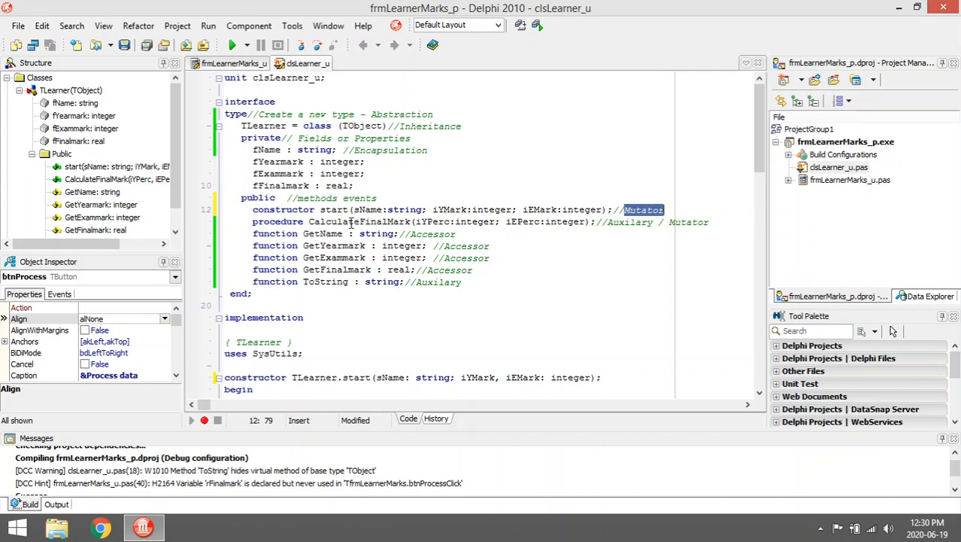
drag(253, 149, 353, 185)
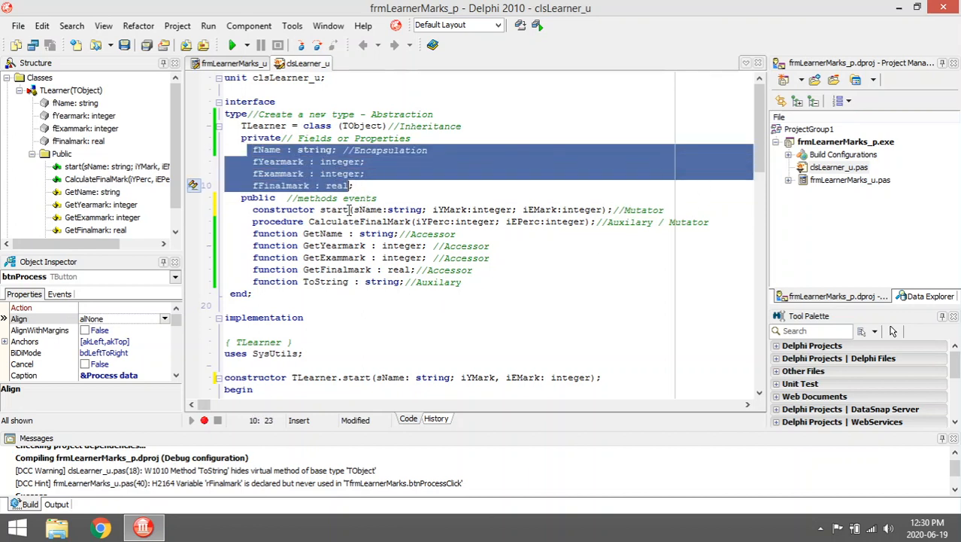
click(339, 209)
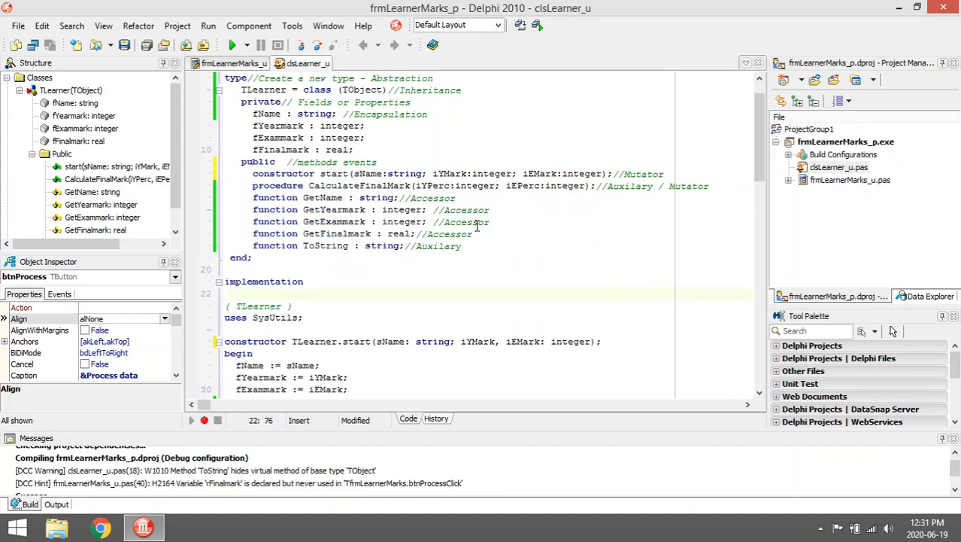
mouse_move(671, 189)
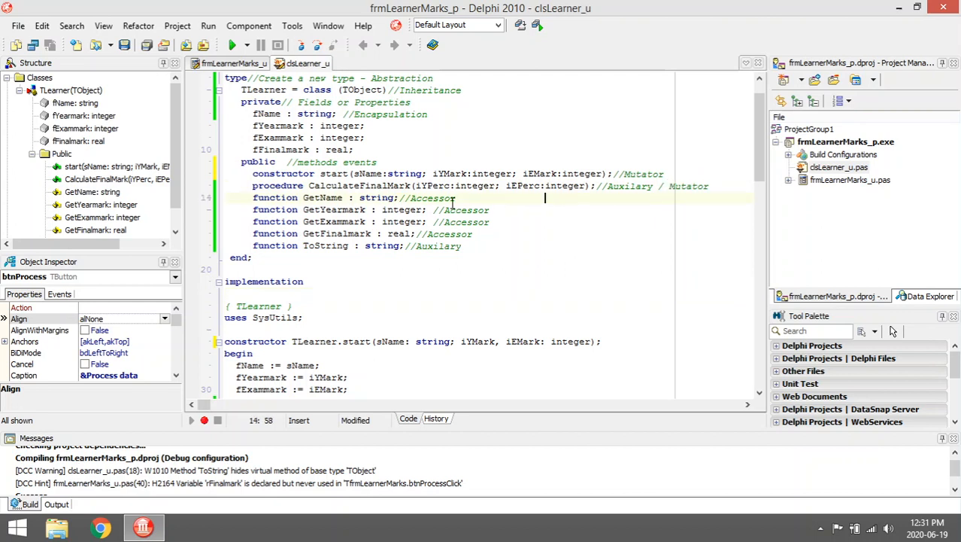
double_click(433, 197)
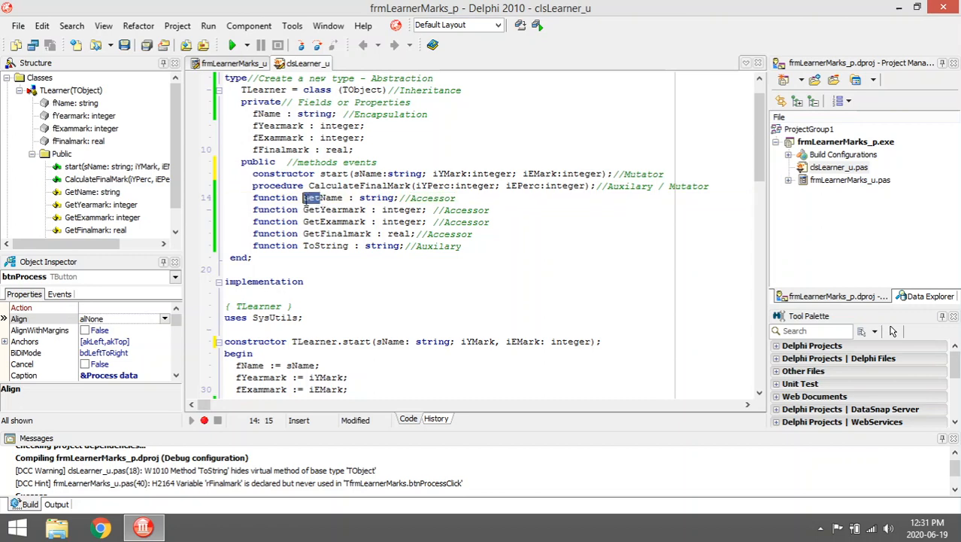
scroll(down, 3)
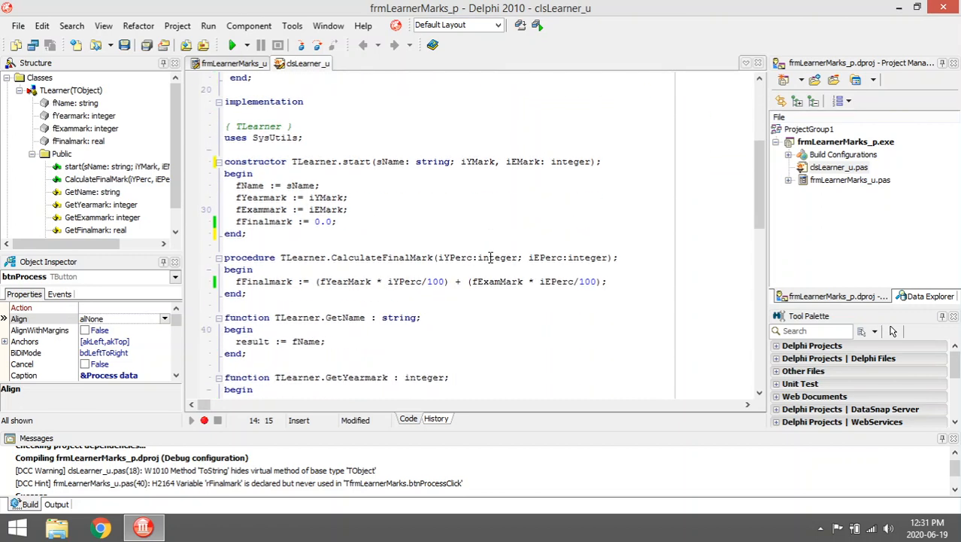
scroll(down, 3)
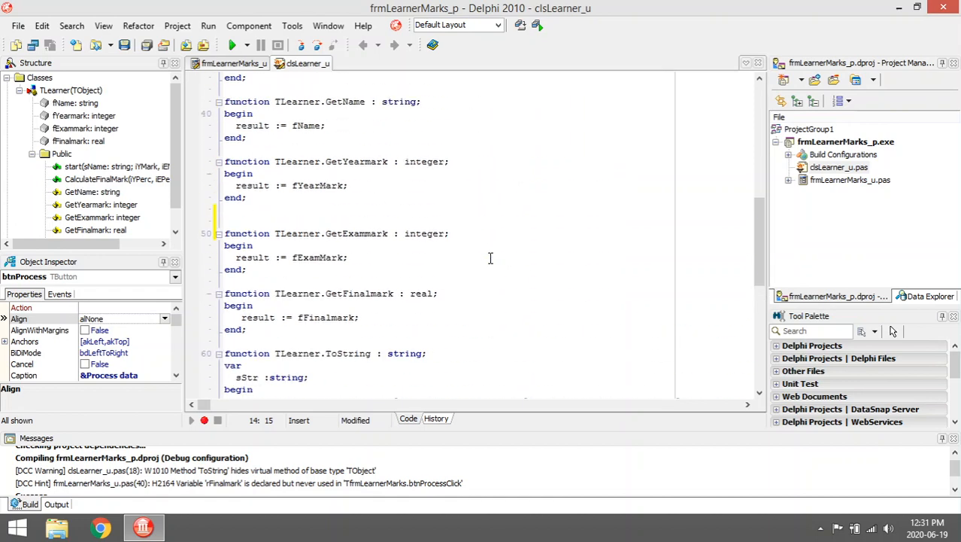